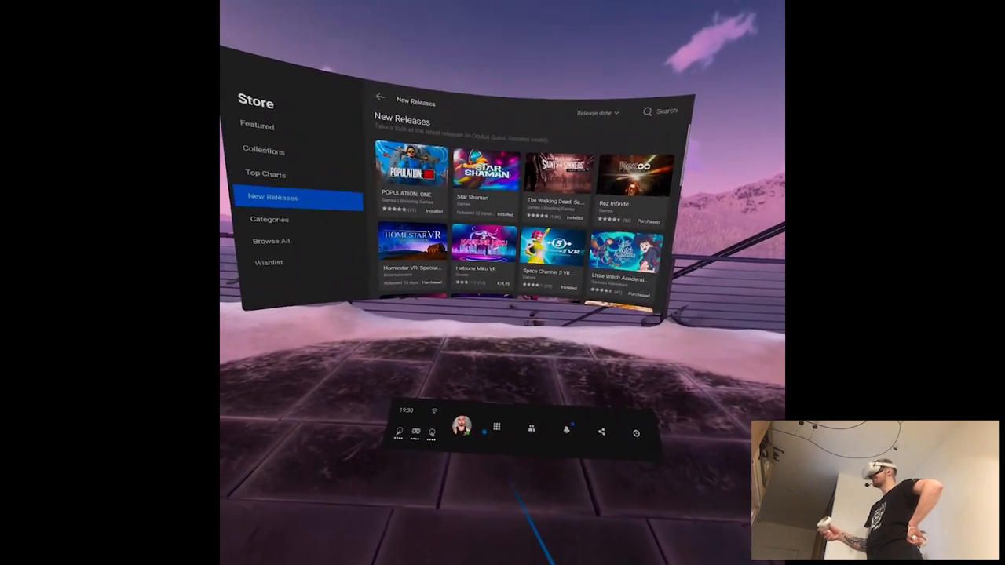
Step: Launch Star Shaman from its New Releases store tile to reach the title menu
left_click(496, 427)
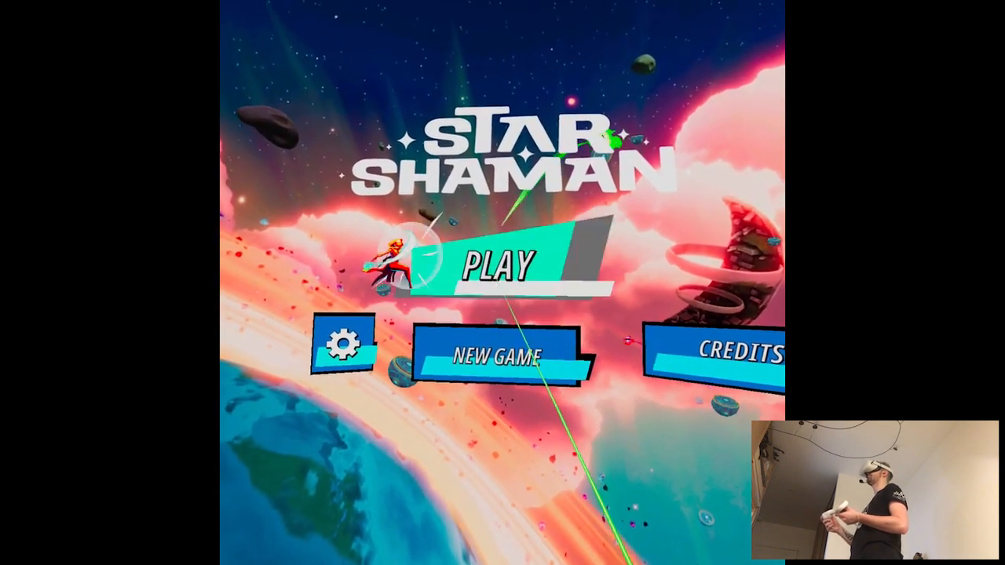
Step: Select PLAY on the title menu to begin the mission's story dialogue
left_click(497, 261)
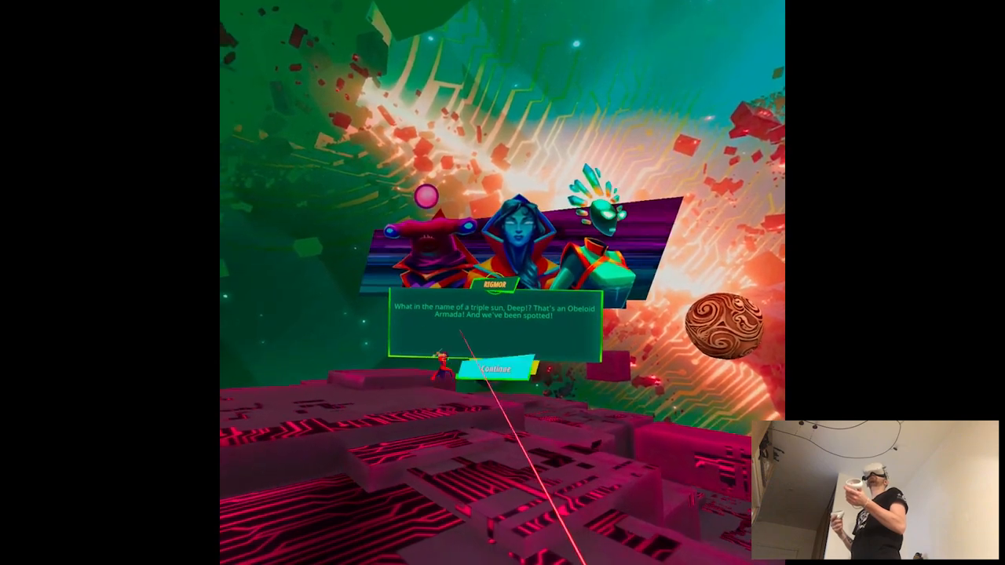
Step: Advance past the Armada warning, shot praise, frozen moon and element-freeing lines
left_click(491, 370)
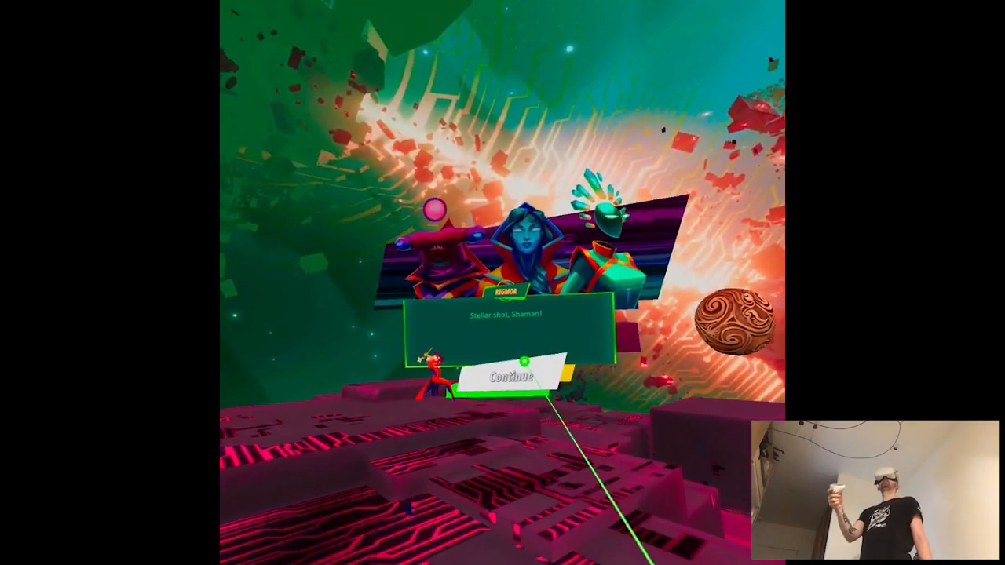
left_click(506, 351)
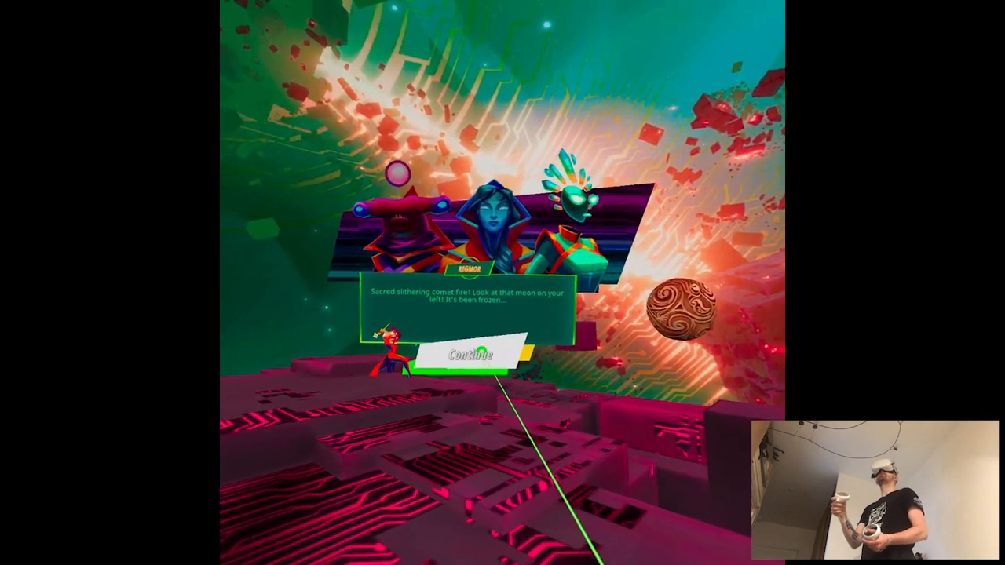
left_click(467, 354)
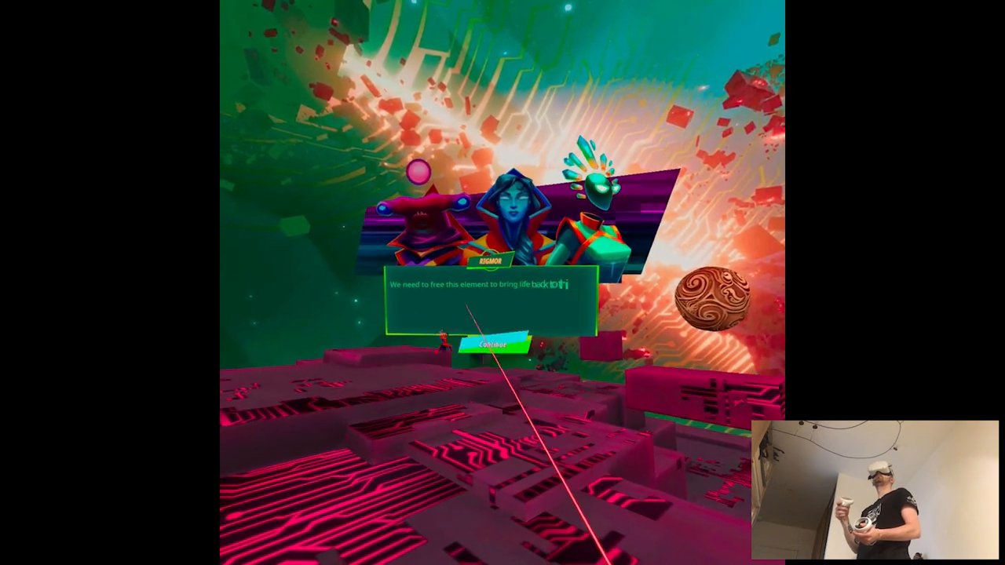
left_click(492, 343)
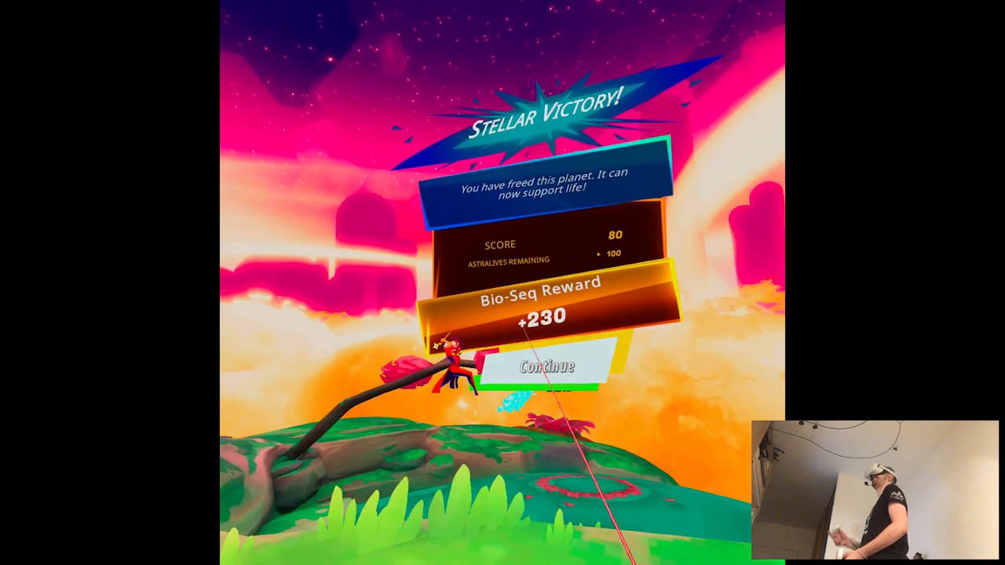
Step: Accept the Stellar Victory results: score 80 and +230 Bio-Seq
left_click(544, 366)
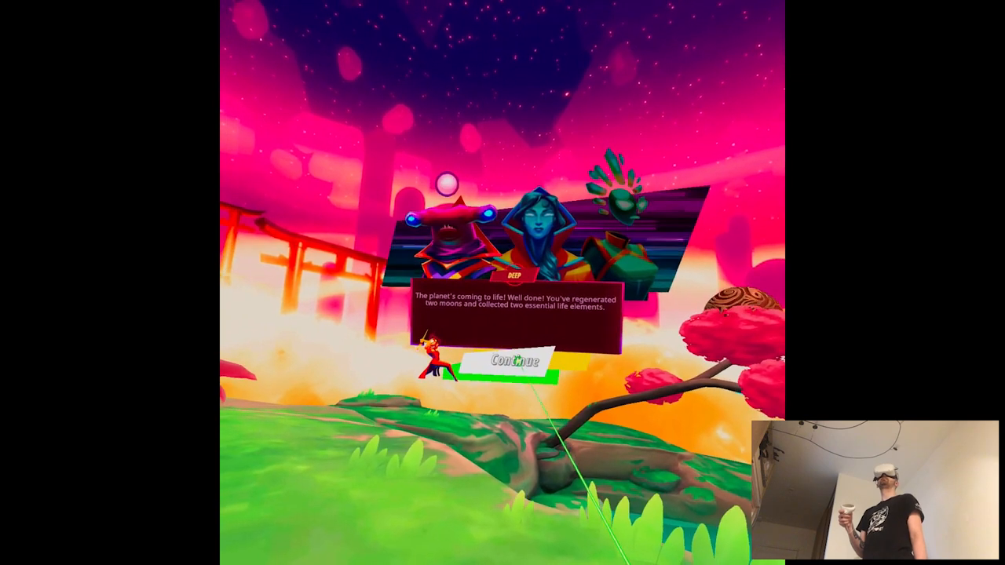
Step: Advance past the planet coming to life and accept Rigmor's teleport
left_click(514, 360)
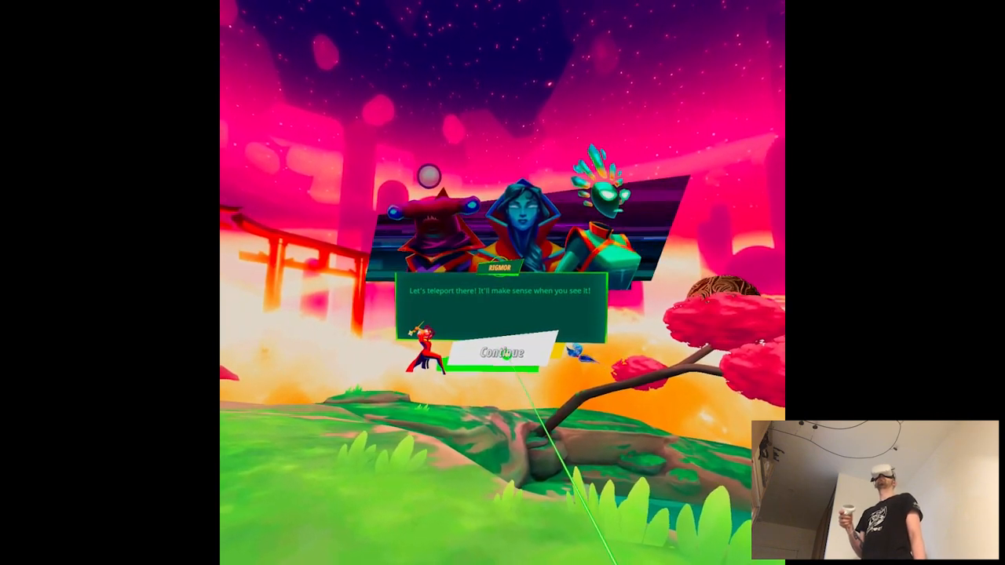
left_click(499, 352)
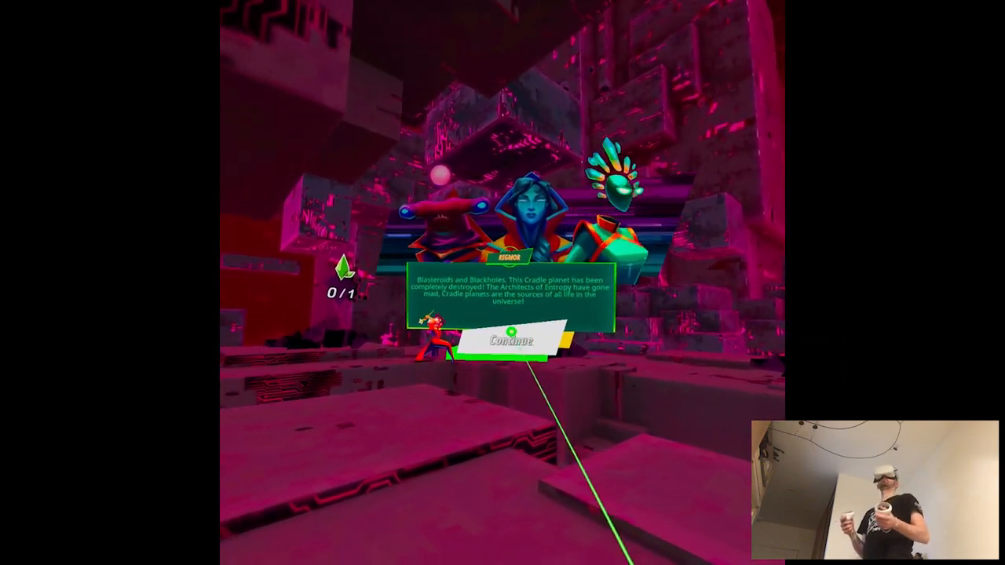
Step: Advance the lines on the Cradle's destruction, the Obeloid Armadas and the revival plan
left_click(511, 340)
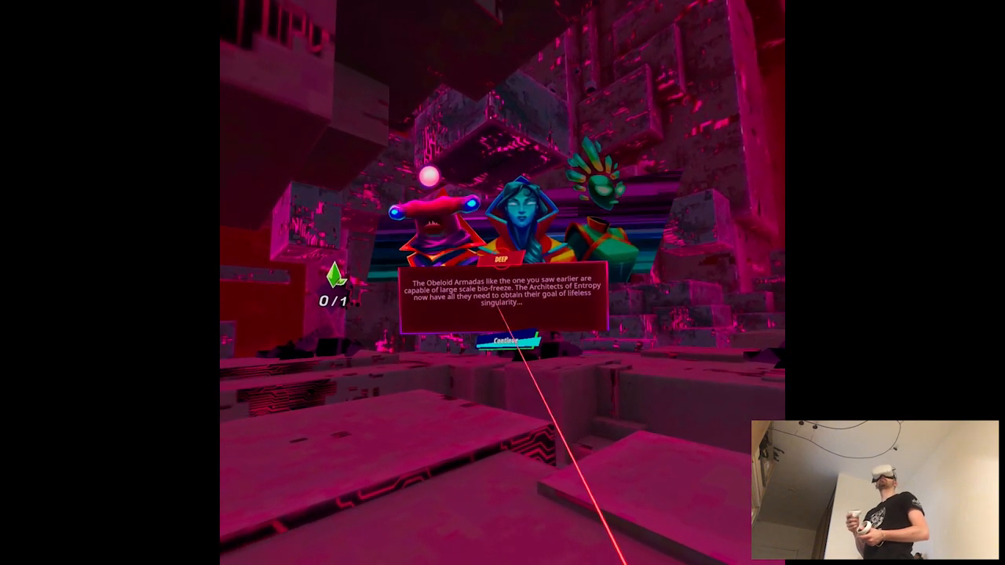
left_click(506, 340)
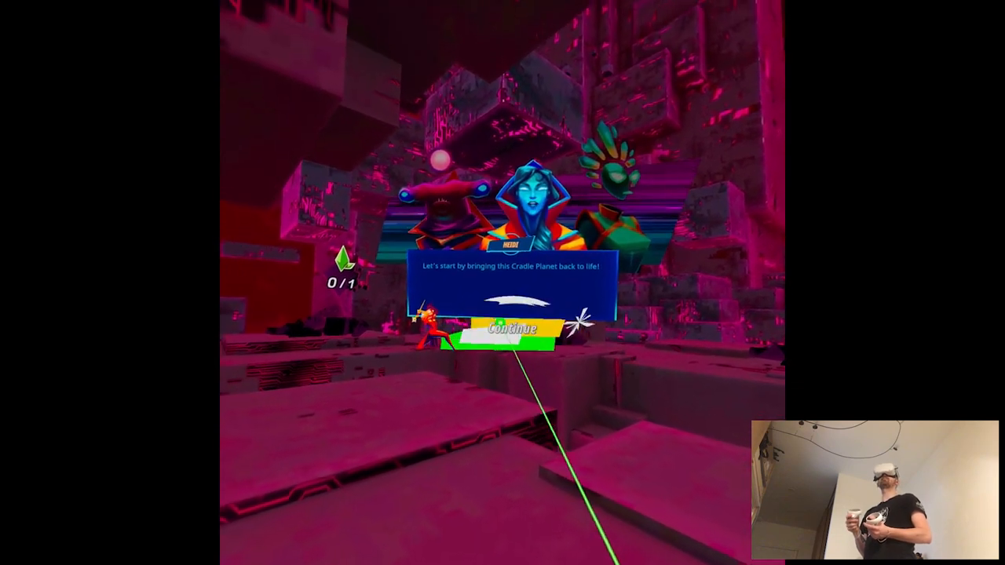
left_click(511, 328)
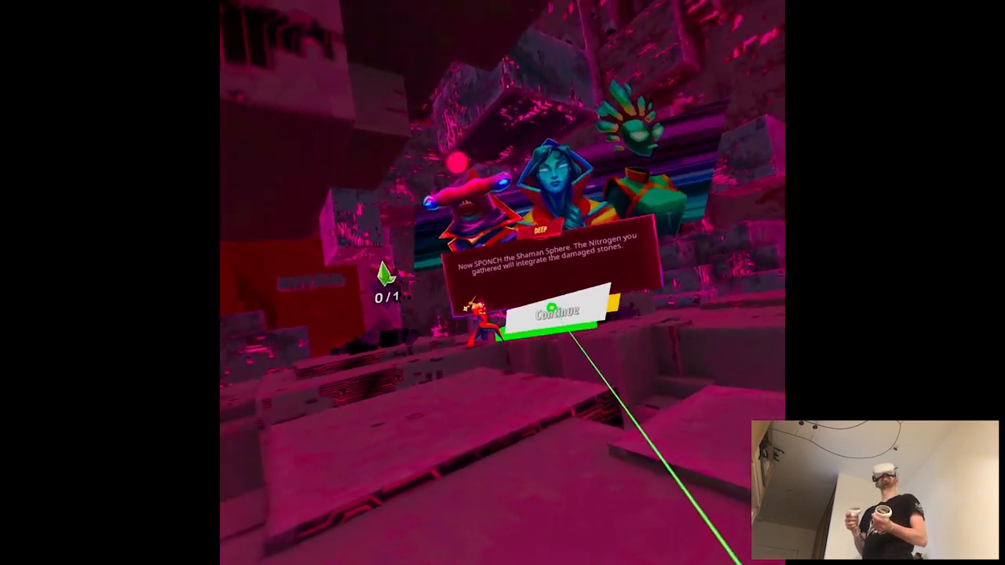
Step: Continue past Deep's line about using Nitrogen in the Shaman Sphere
left_click(555, 317)
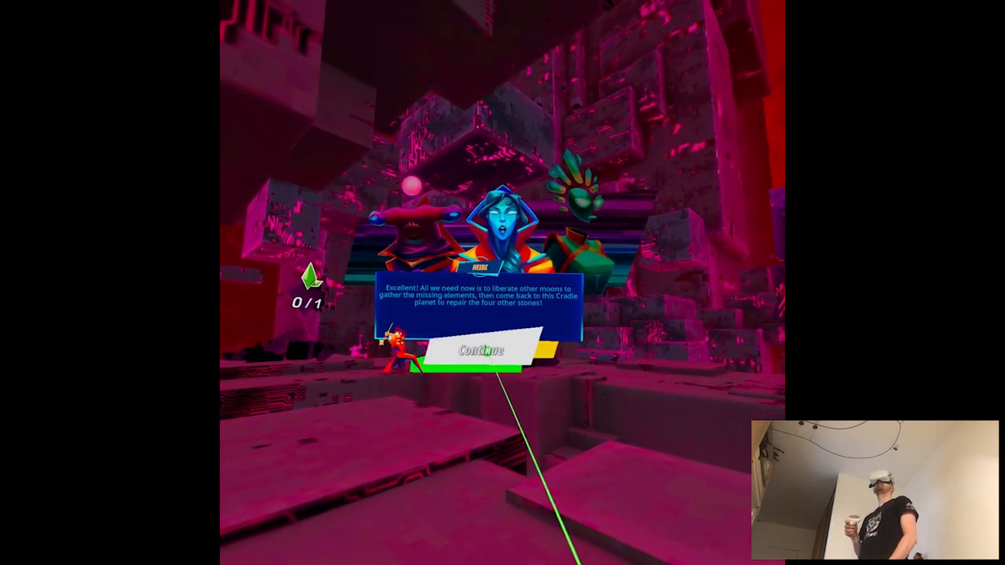
Step: Advance Heidi's moon-liberation plan and Rigmor's advice to visit the Kybele
left_click(481, 350)
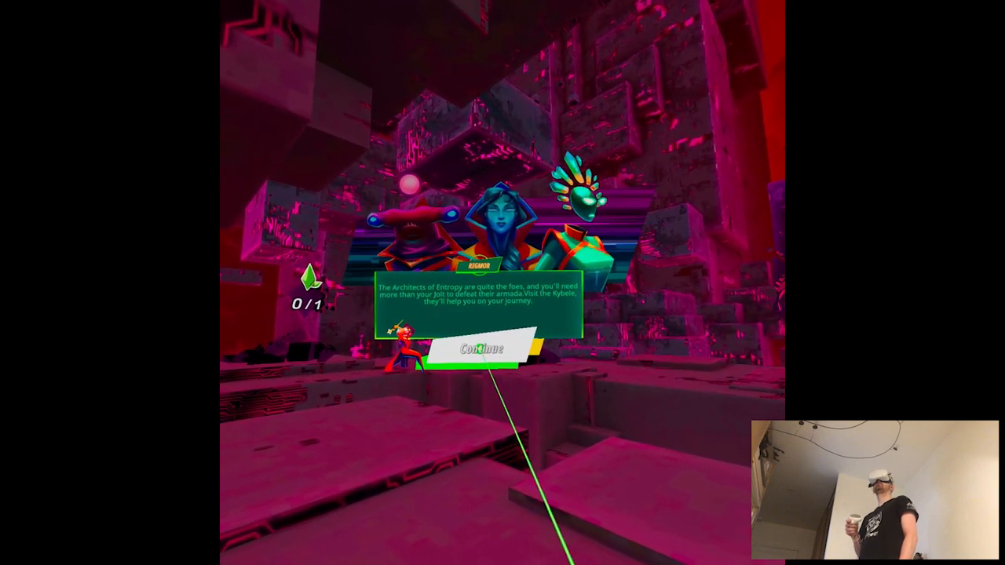
left_click(480, 347)
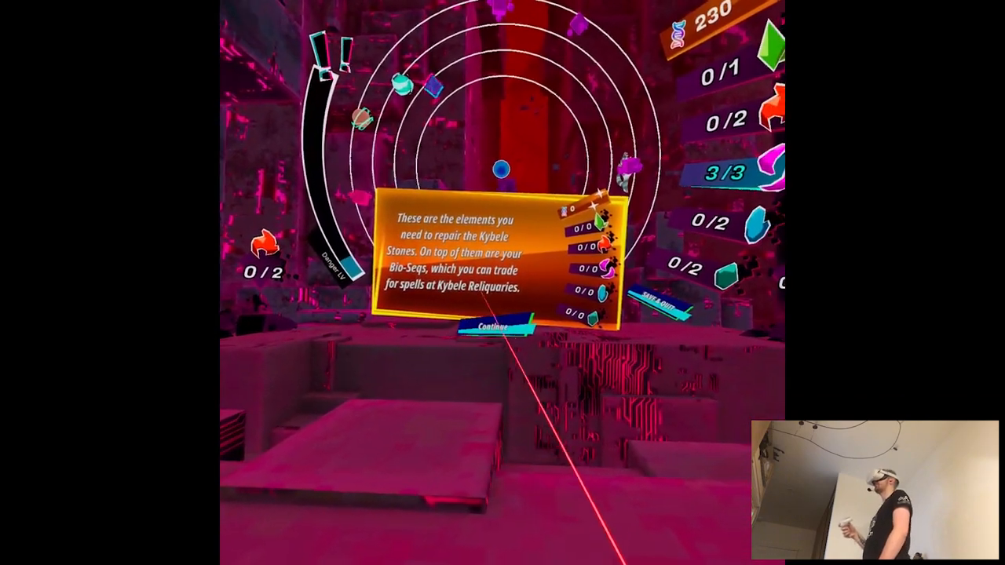
Step: Dismiss the repair-elements tutorial and the Danger LV difficulty bar explanation
left_click(495, 327)
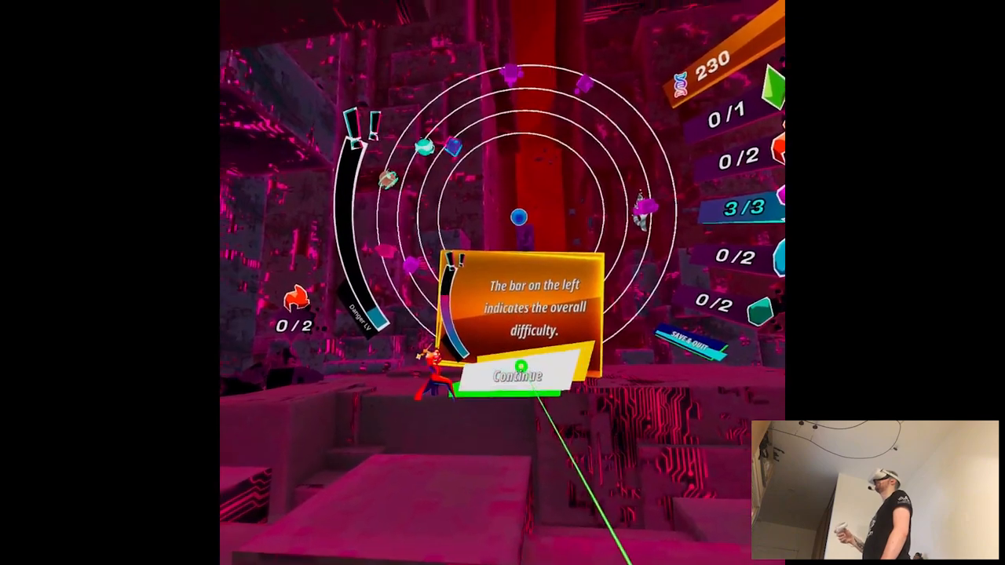
left_click(514, 374)
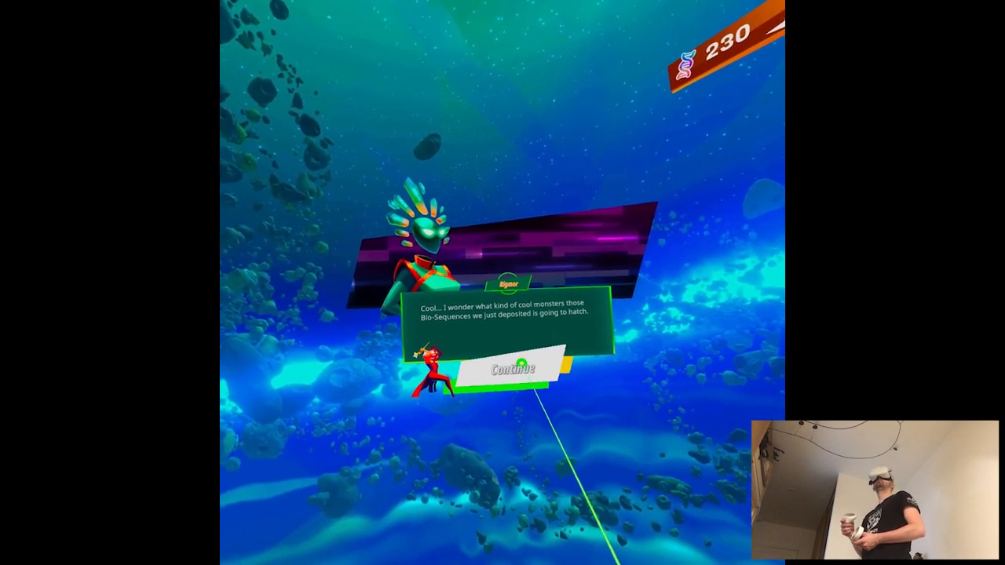
Step: Advance Bigmor's and Kybele's lines, accept the shield spell, and pass the Reliquary explanation
left_click(512, 369)
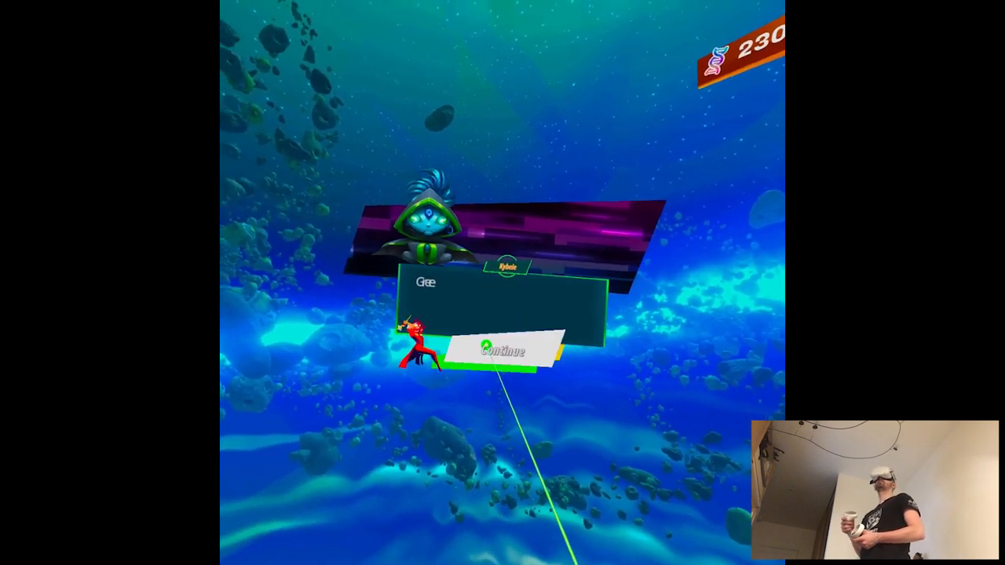
left_click(505, 351)
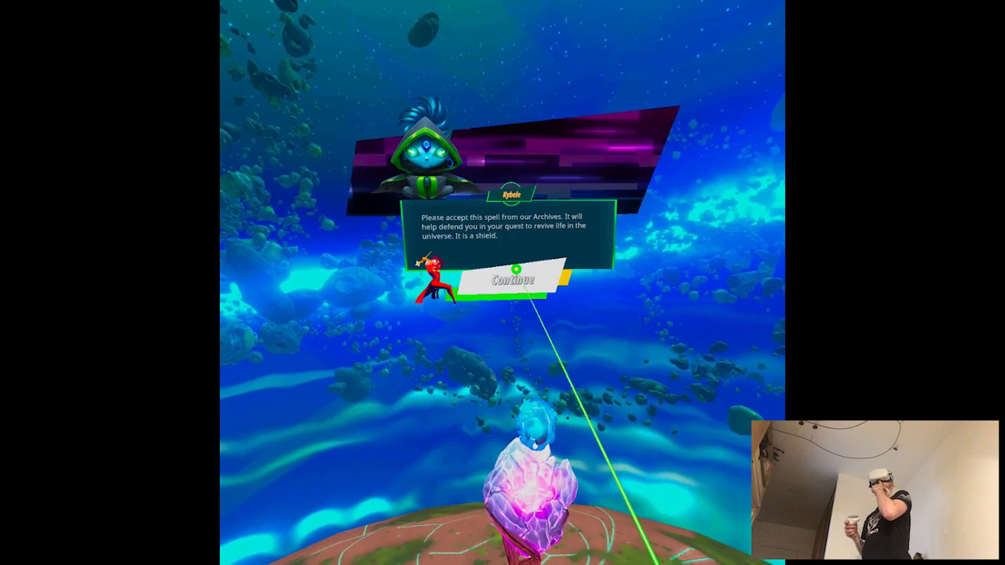
left_click(511, 278)
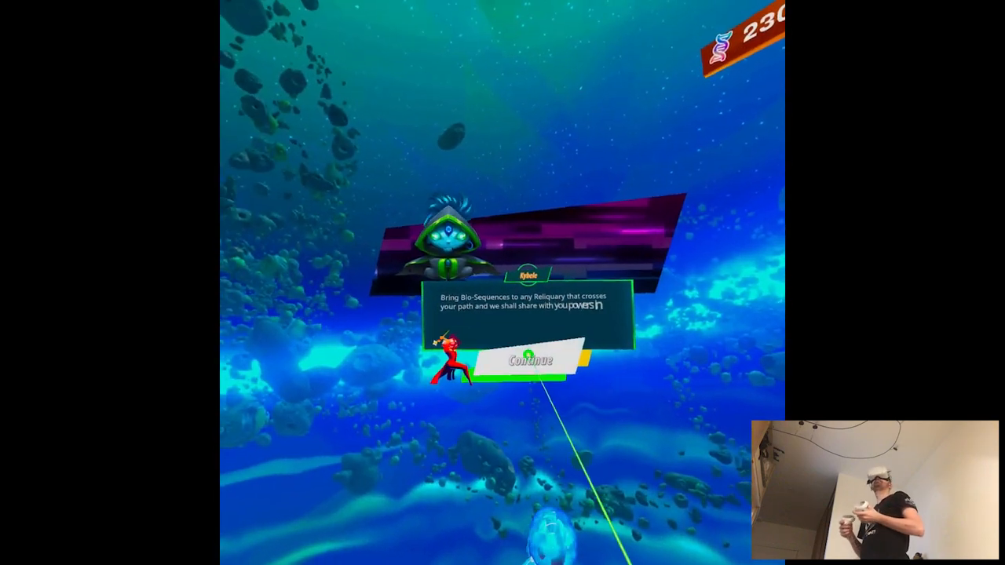
left_click(531, 360)
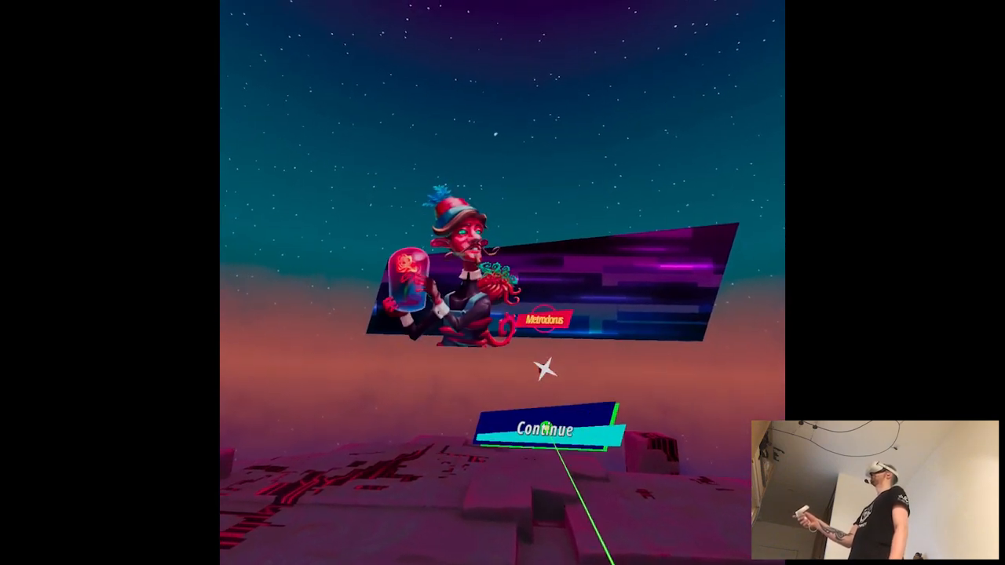
Step: Close Metrodorus's dialogue panel with Continue, returning to the dusky planet surface
left_click(542, 429)
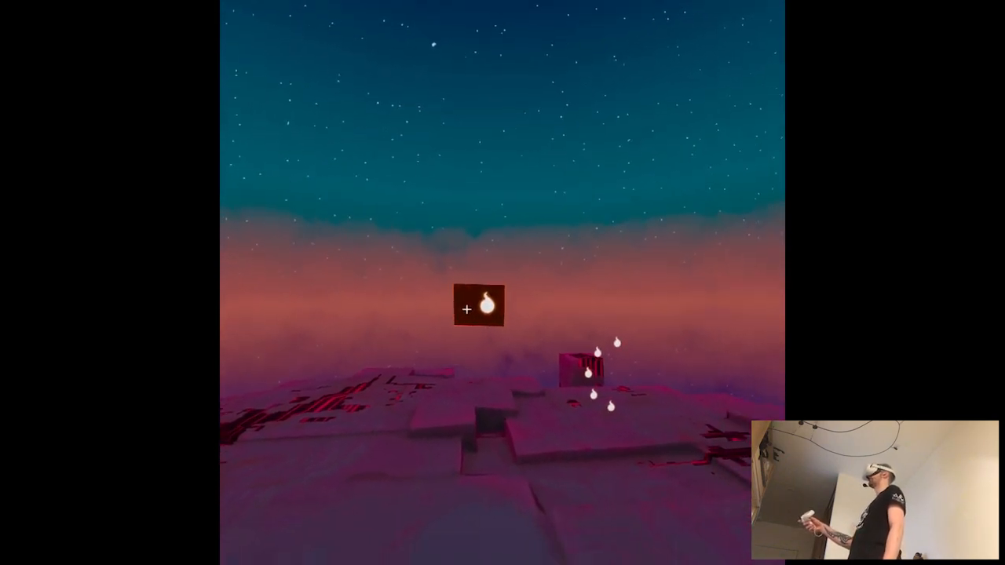